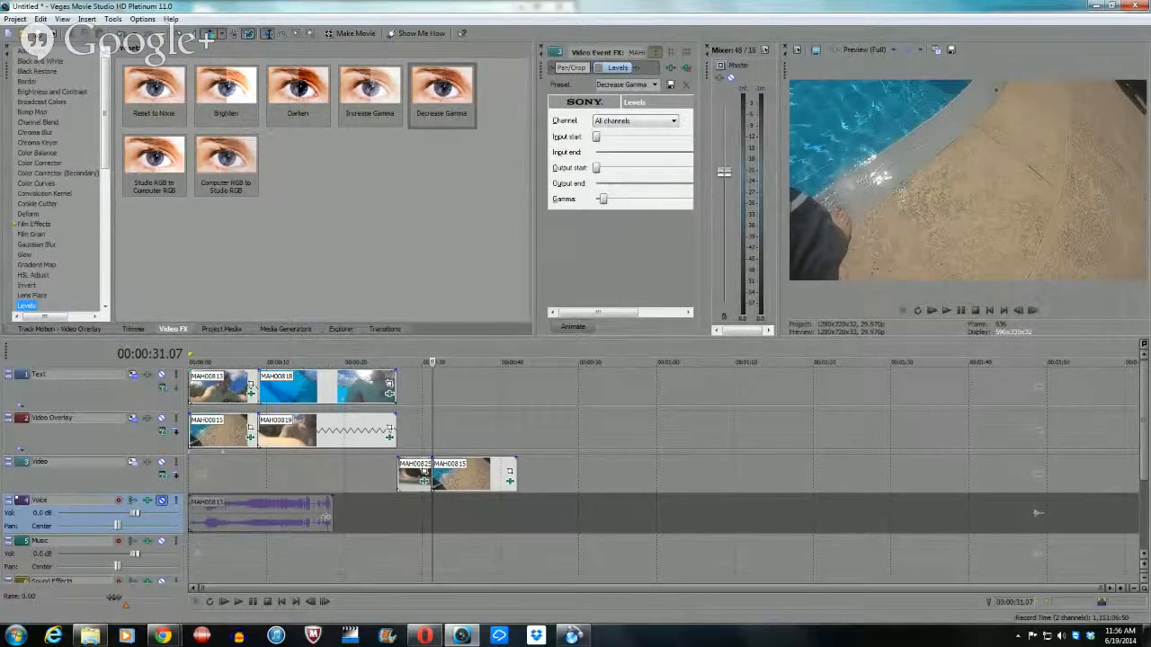
Move the timeline cursor to about 00:00:33 so the underwater pool shot appears in Preview.
click(442, 94)
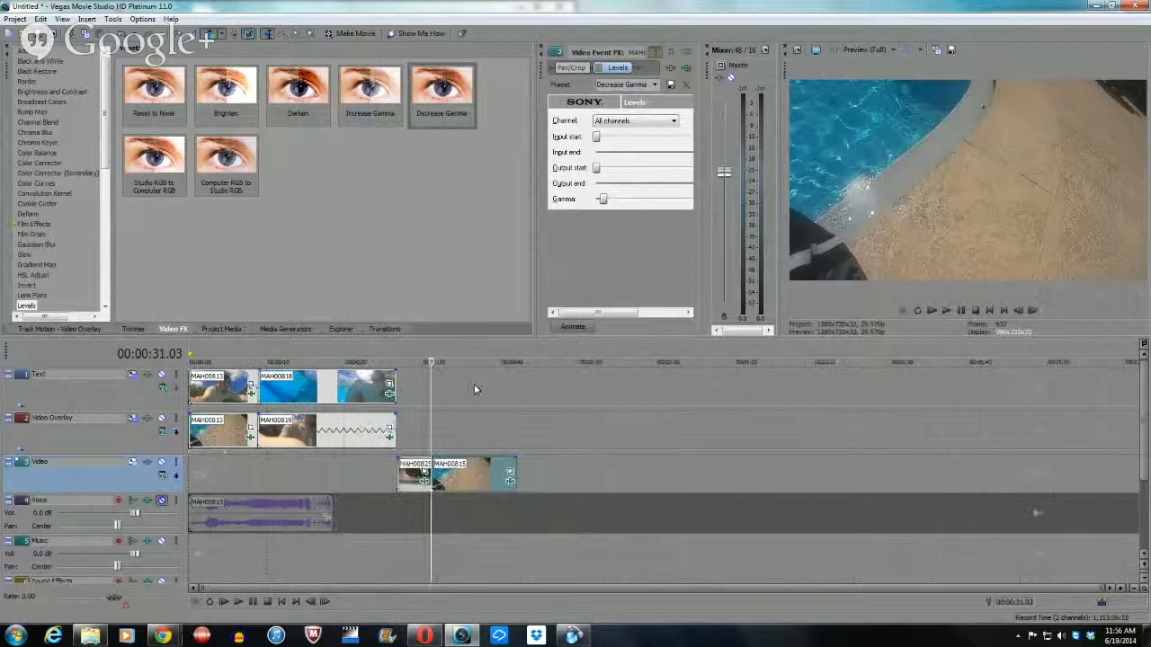
click(443, 94)
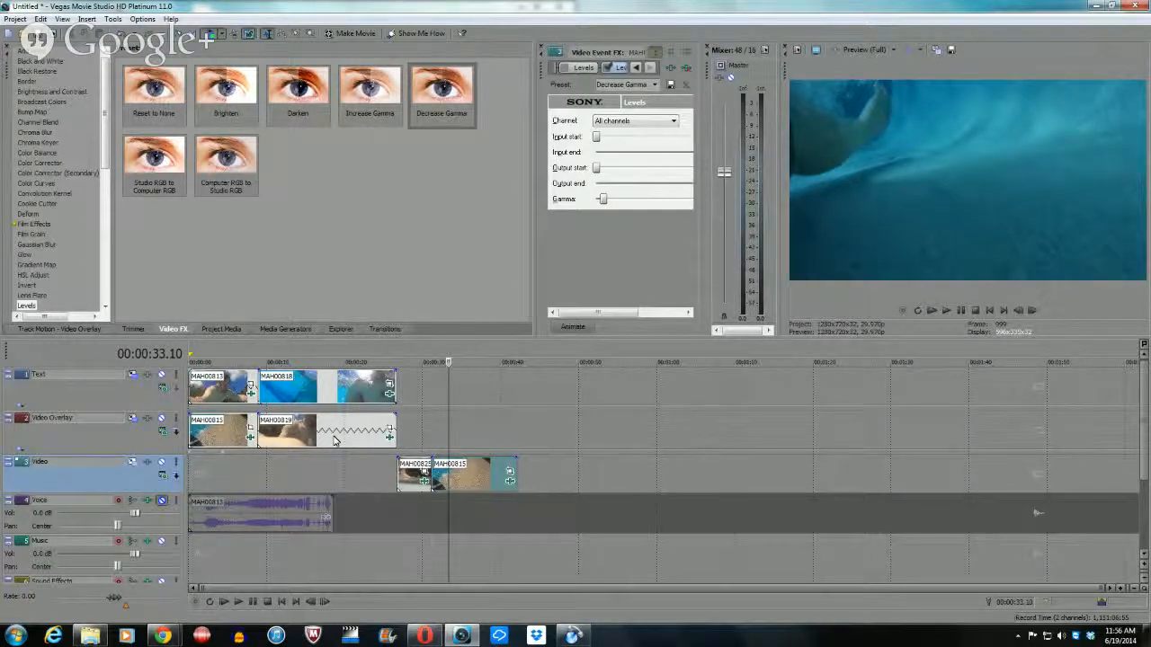
Place the underwater pool clip on the Video Overlay track after the poolside clip via the clip's context menu.
right_click(333, 437)
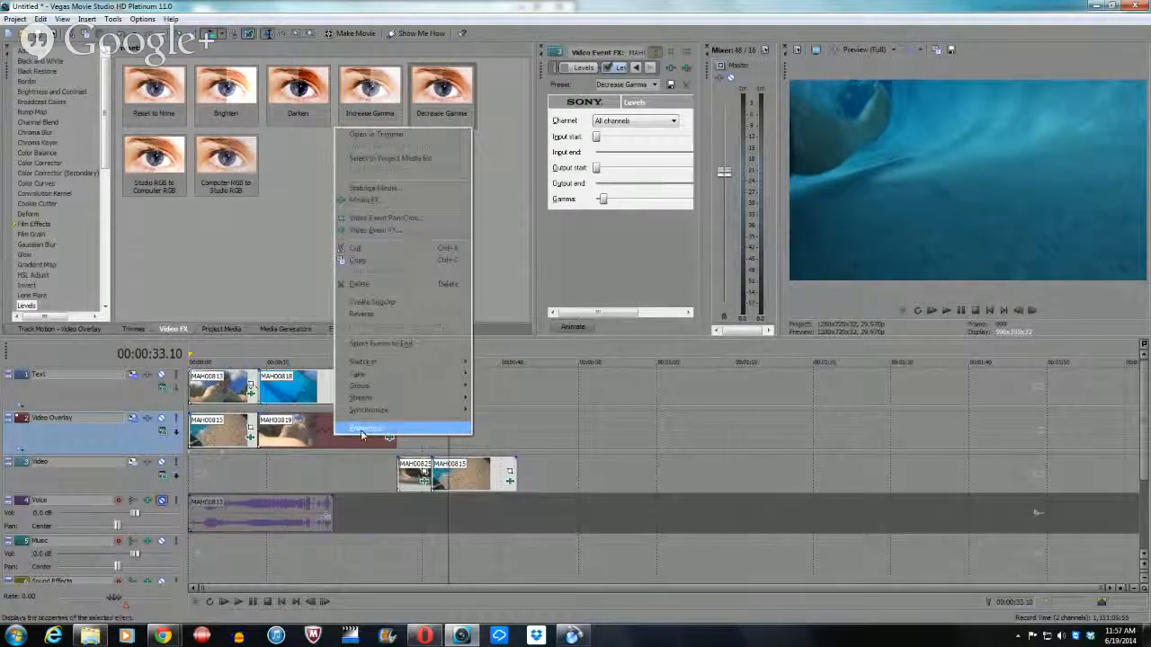
click(363, 428)
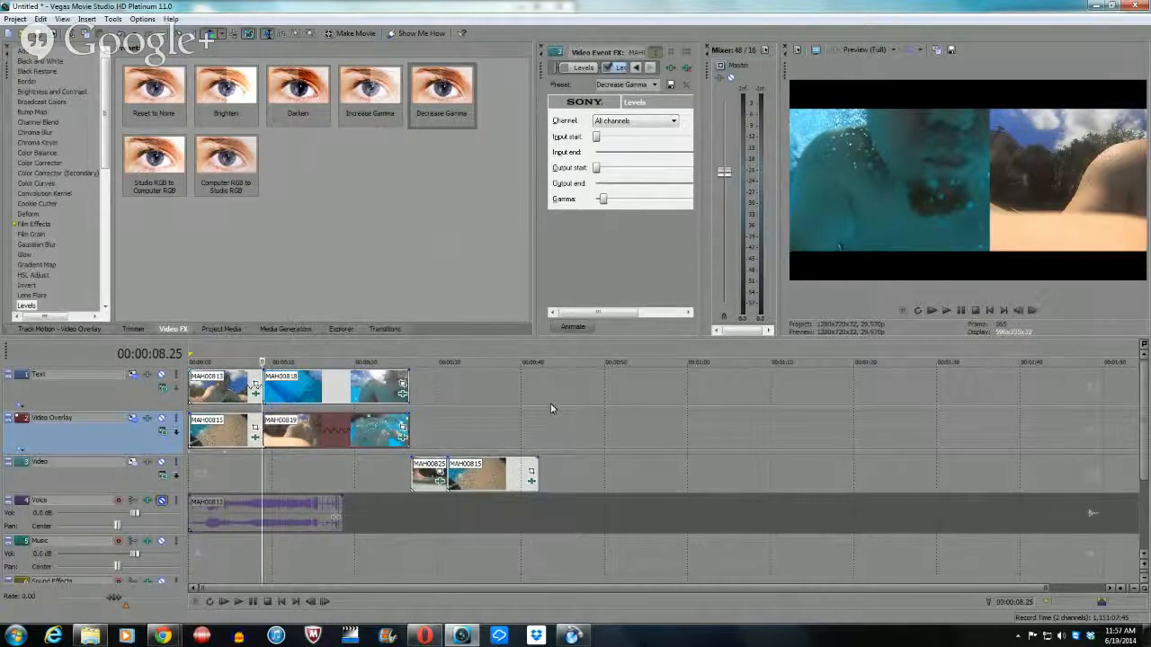
Play the underwater footage in slow motion from the Preview transport controls, then stop it.
click(946, 309)
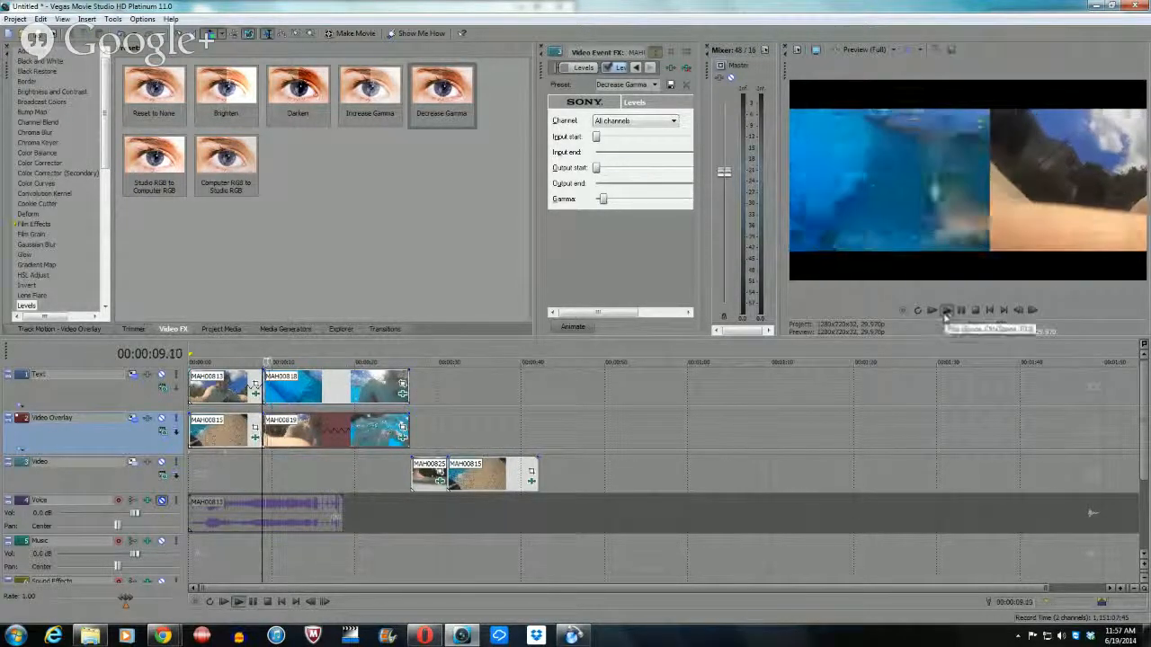
click(946, 310)
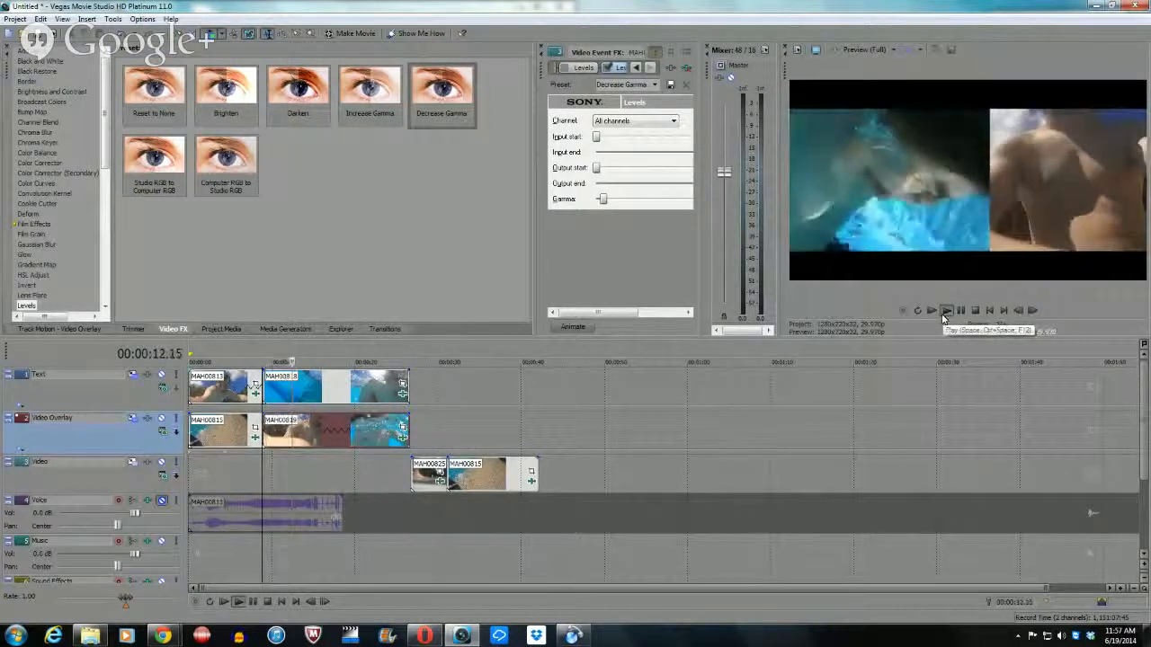
click(945, 310)
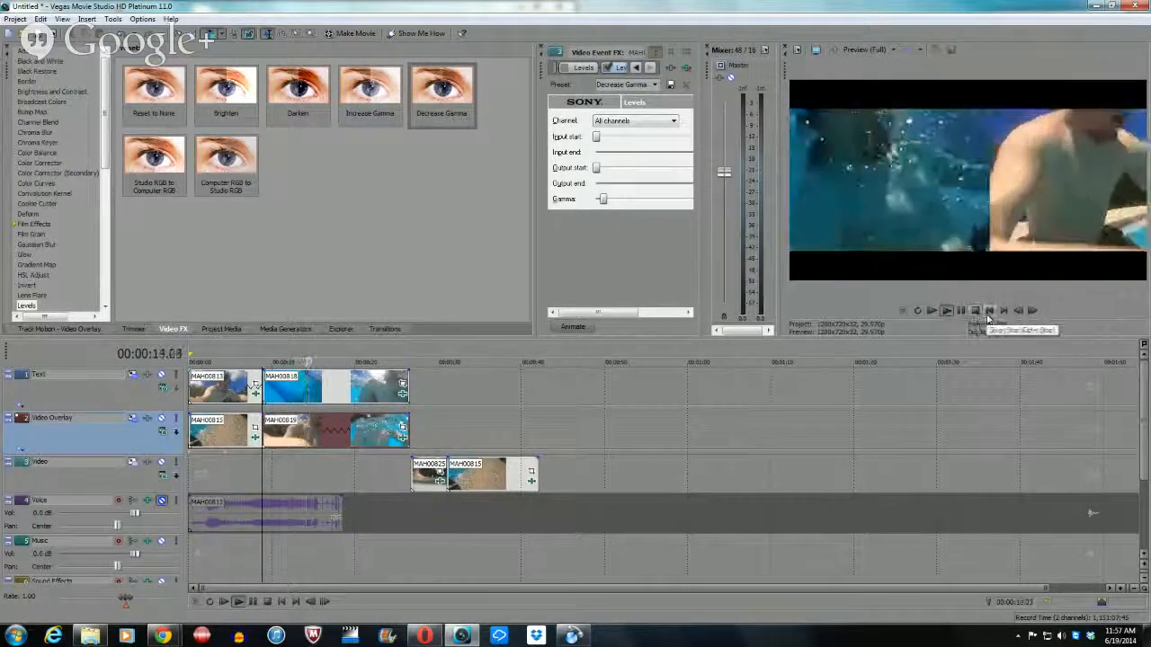